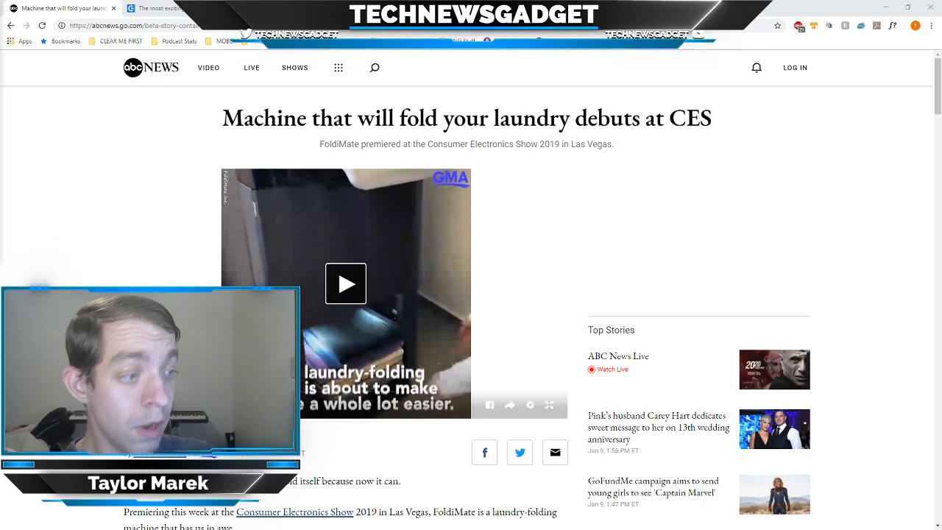
Step: Scroll the Foldimate article down through the embedded tweets and XXL sizing section
scroll(down, 3)
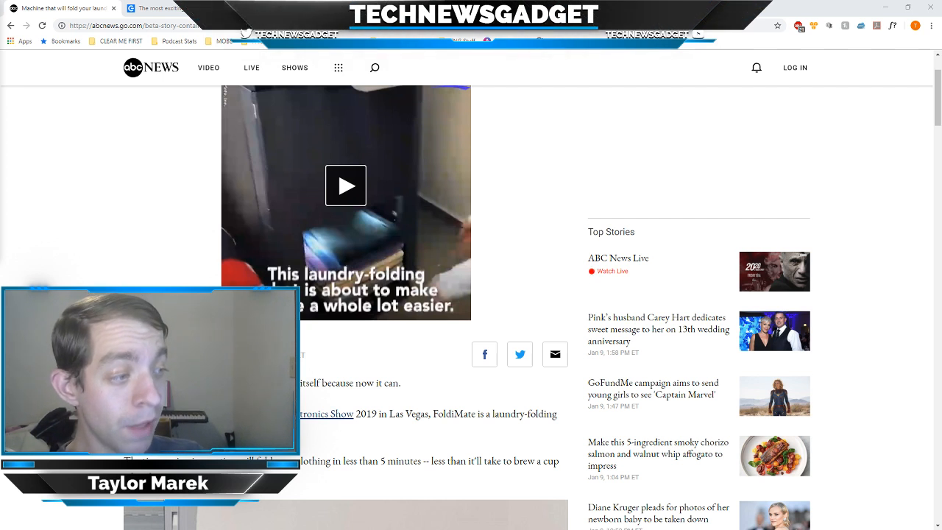
scroll(down, 3)
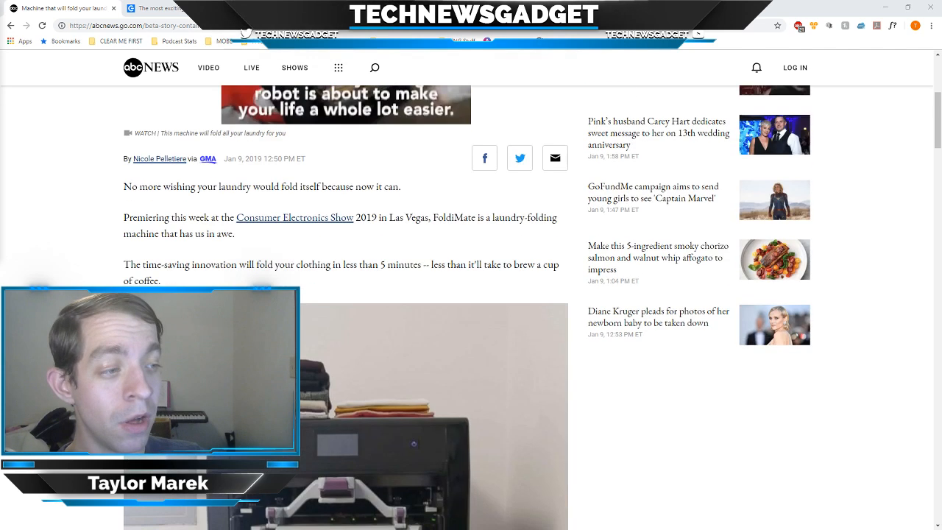
scroll(down, 3)
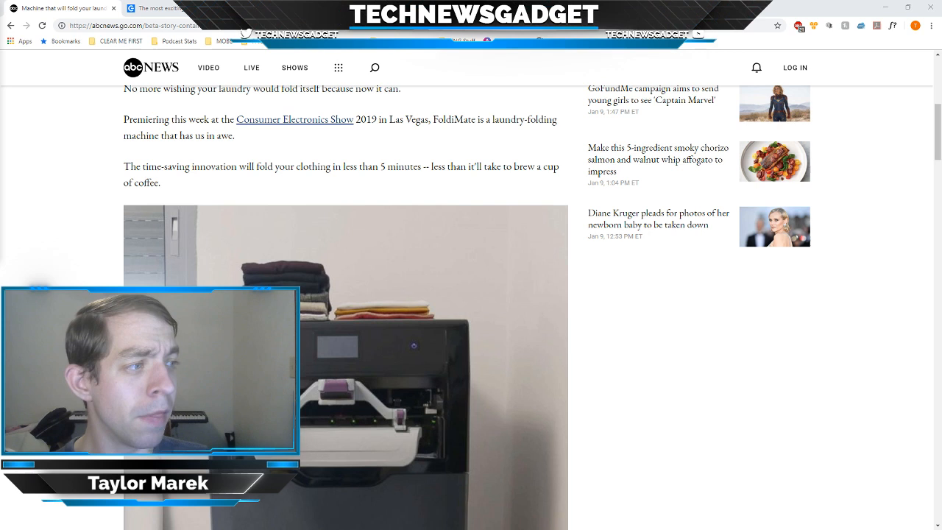
scroll(up, 3)
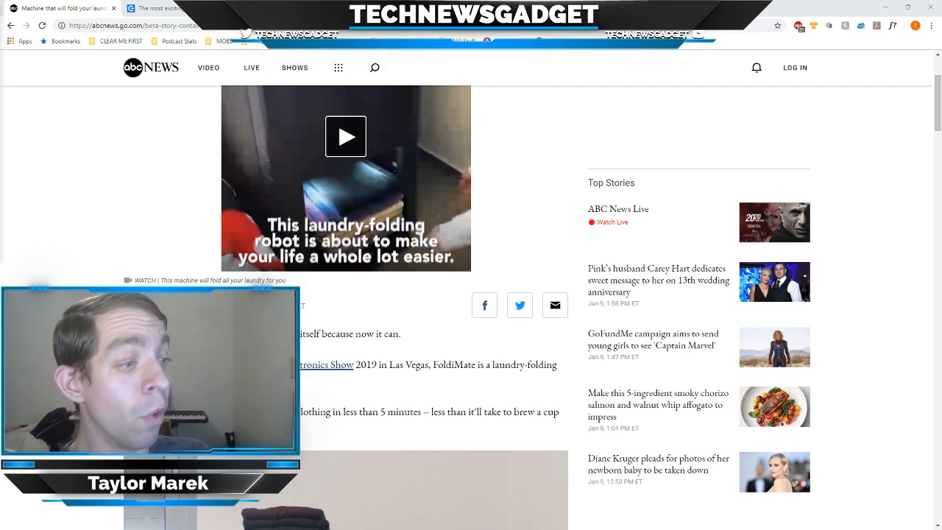
scroll(down, 3)
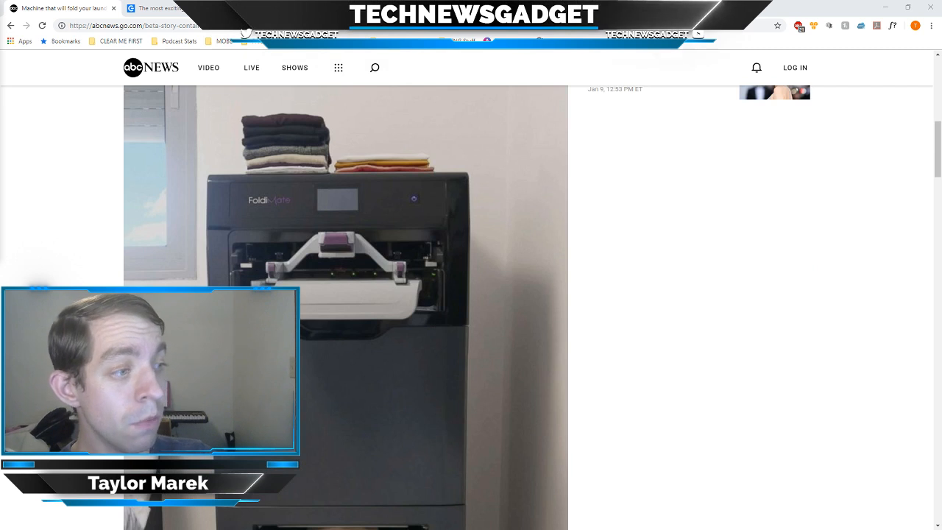
scroll(down, 3)
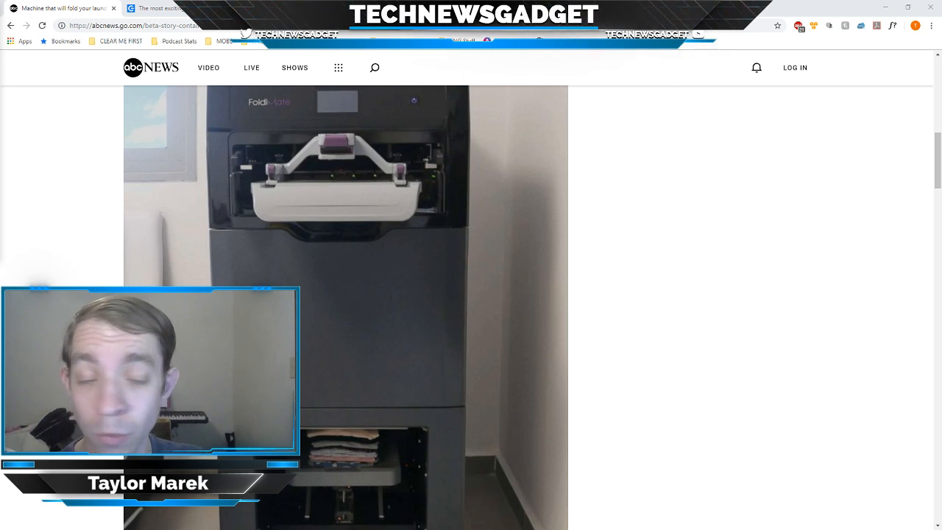
scroll(down, 3)
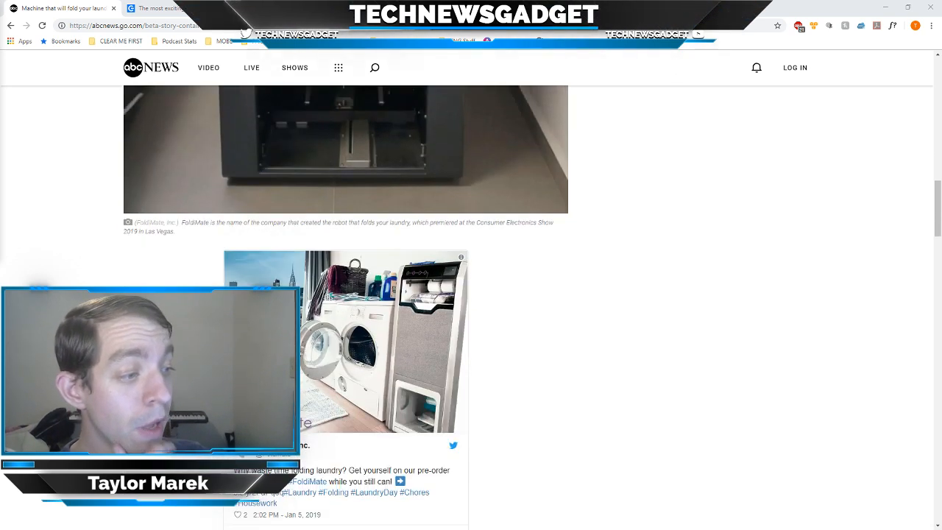
scroll(down, 3)
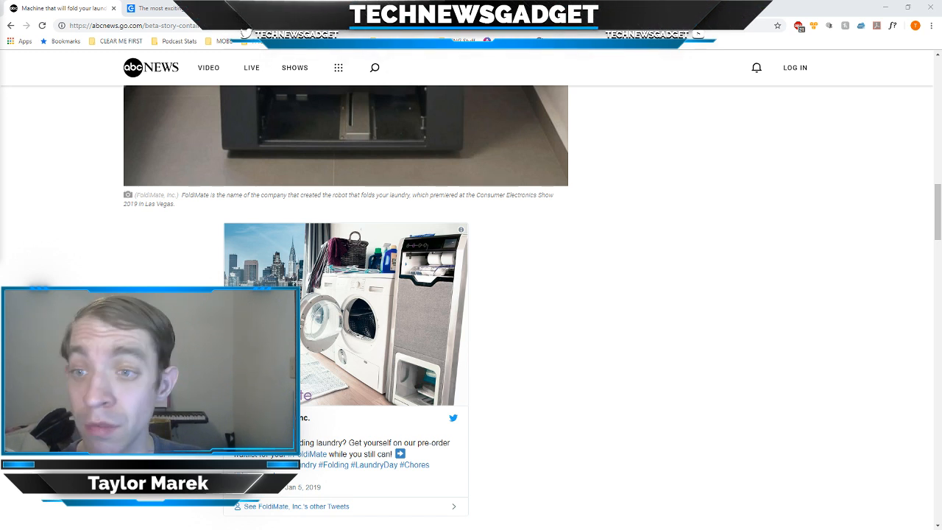
Step: Continue down past towel folding to the 'Here's how it works' paragraph
scroll(down, 3)
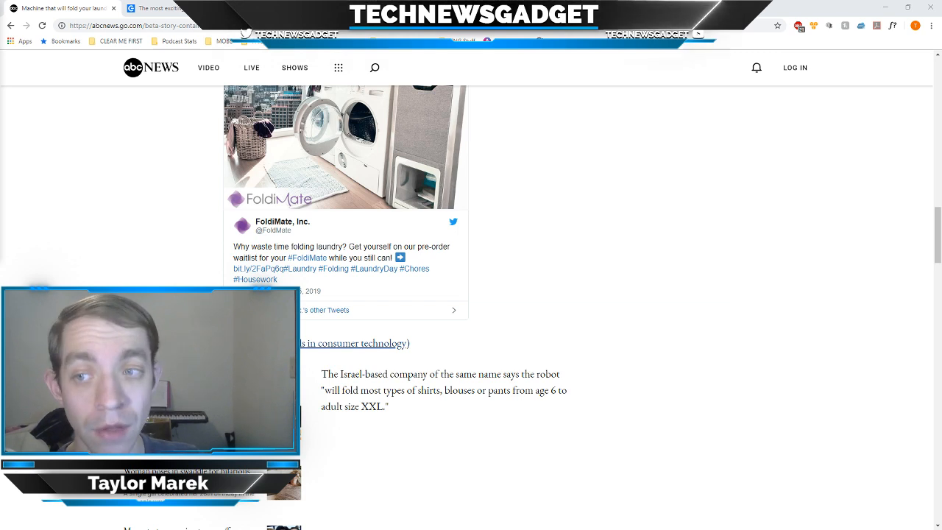
scroll(down, 3)
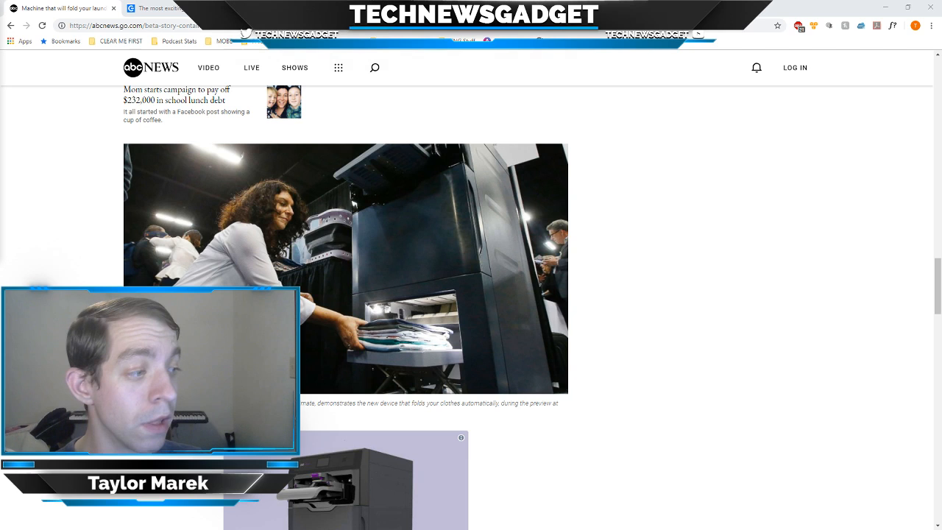
scroll(down, 3)
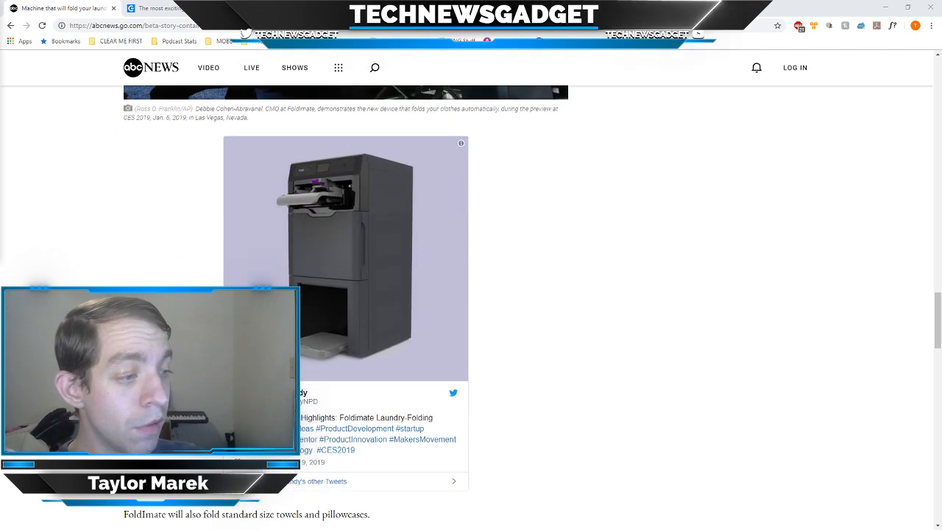
scroll(down, 3)
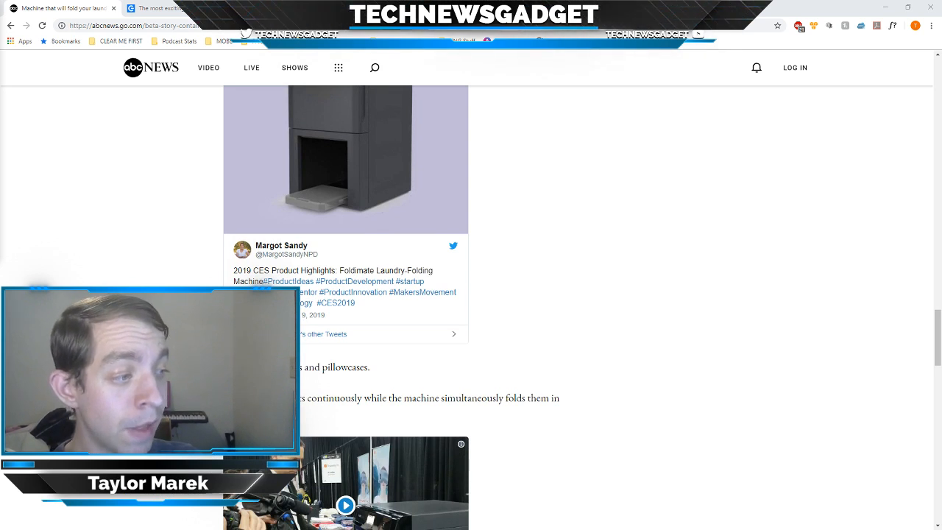
scroll(down, 3)
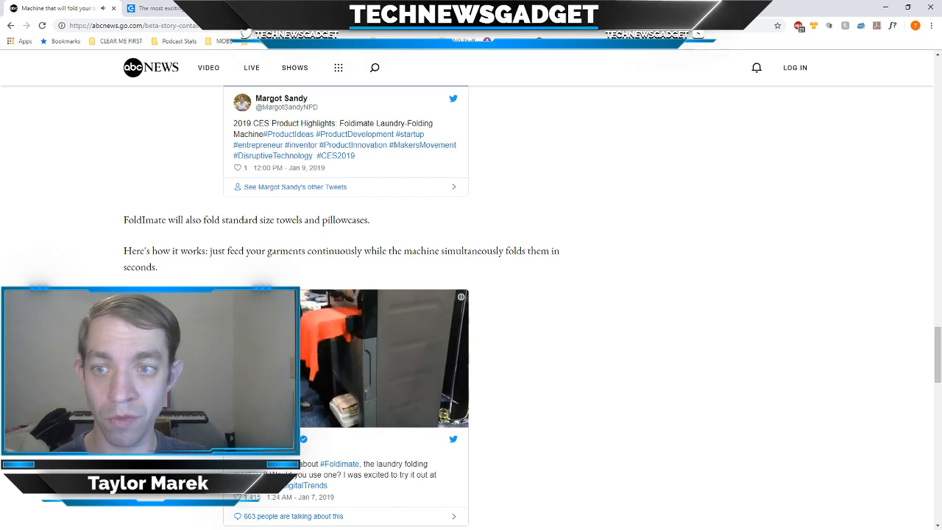
scroll(down, 3)
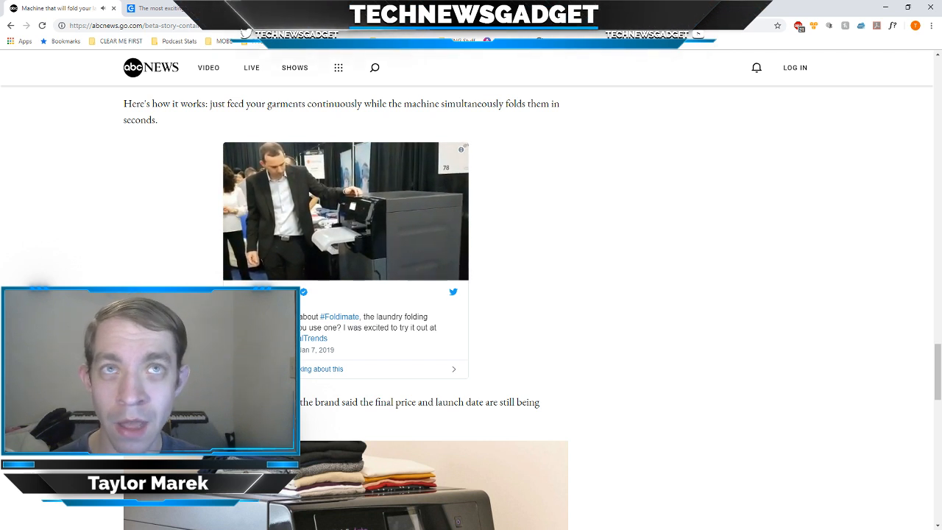
Step: Switch to the Chrome tab with the BGR article on the most exciting CES 2019 product
click(344, 210)
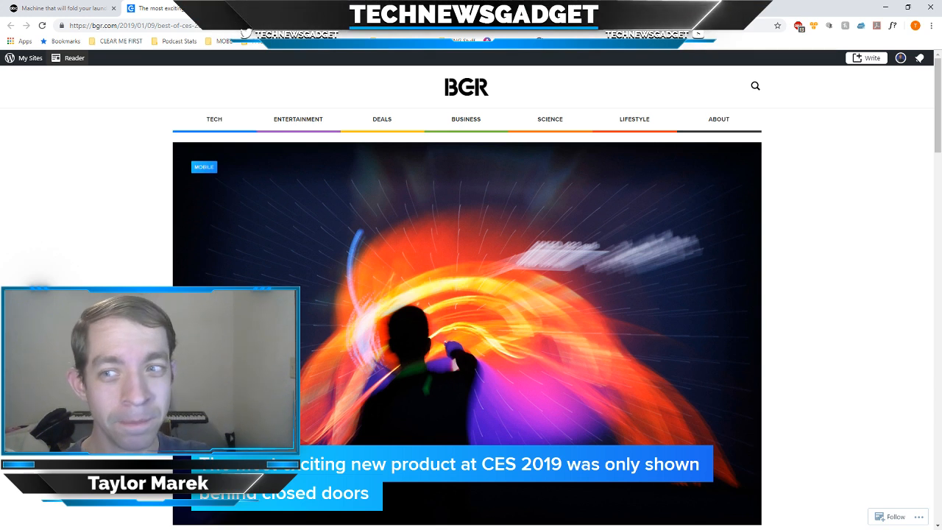
Step: Scroll the BGR page so the headline banner and article opening are visible
scroll(down, 3)
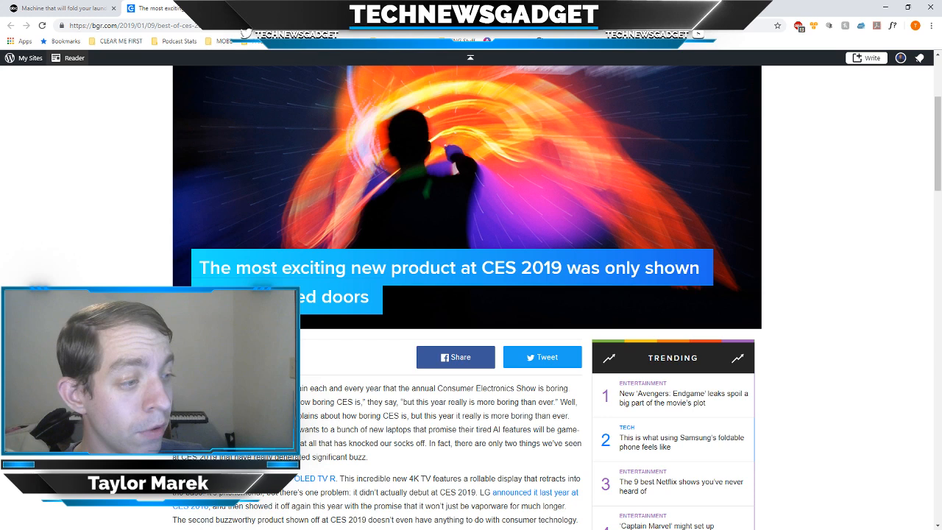
Step: Scroll to the byline and opening paragraphs about the LG rollable OLED TV
scroll(down, 3)
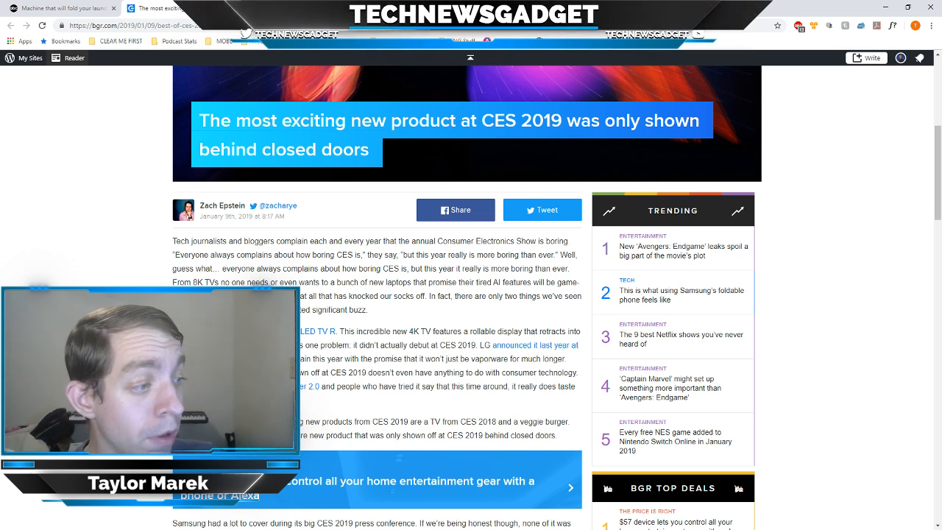
scroll(down, 3)
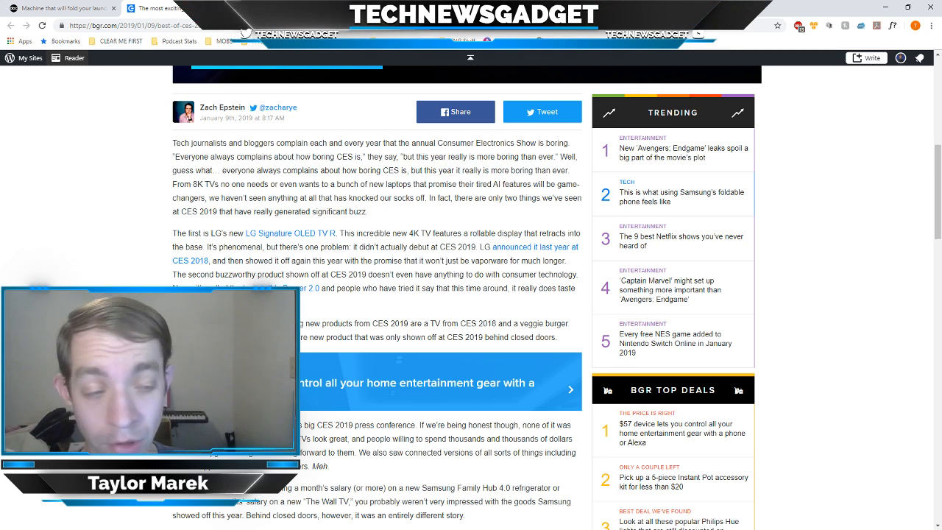
scroll(down, 3)
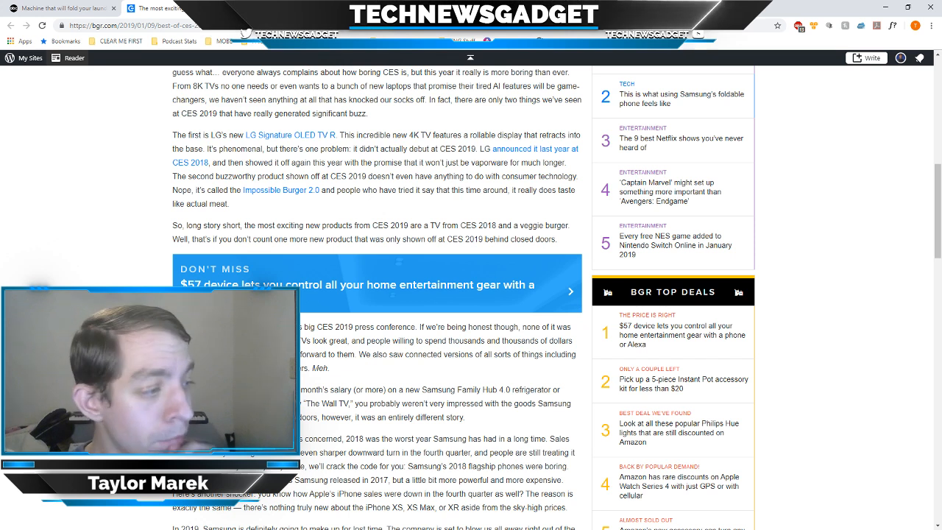
scroll(down, 3)
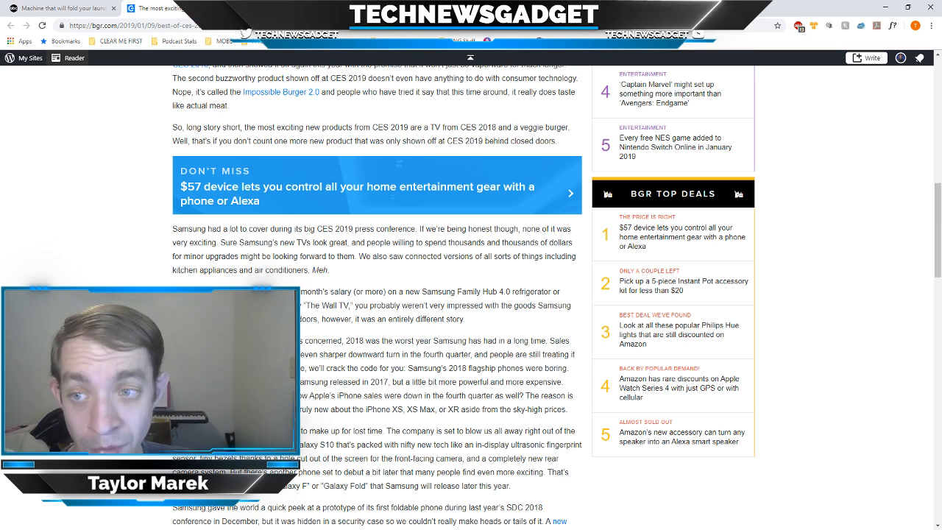
scroll(down, 3)
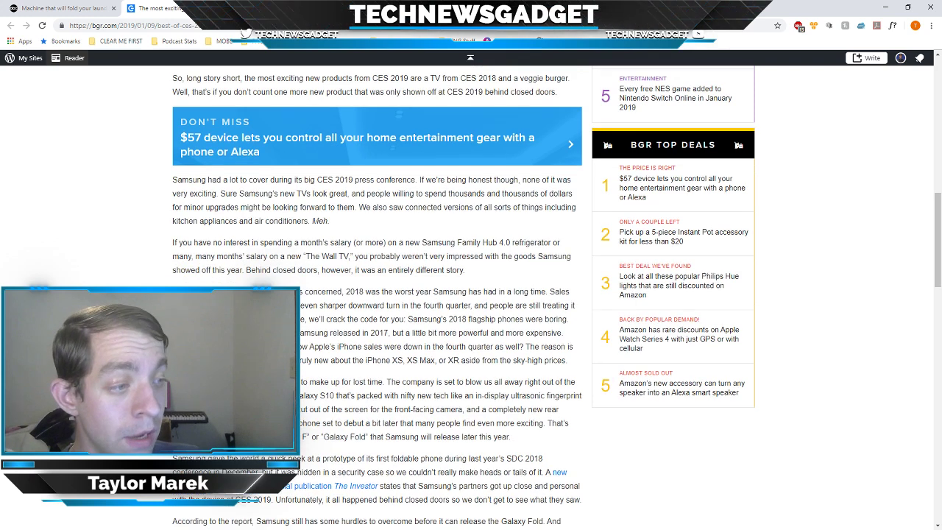
scroll(down, 3)
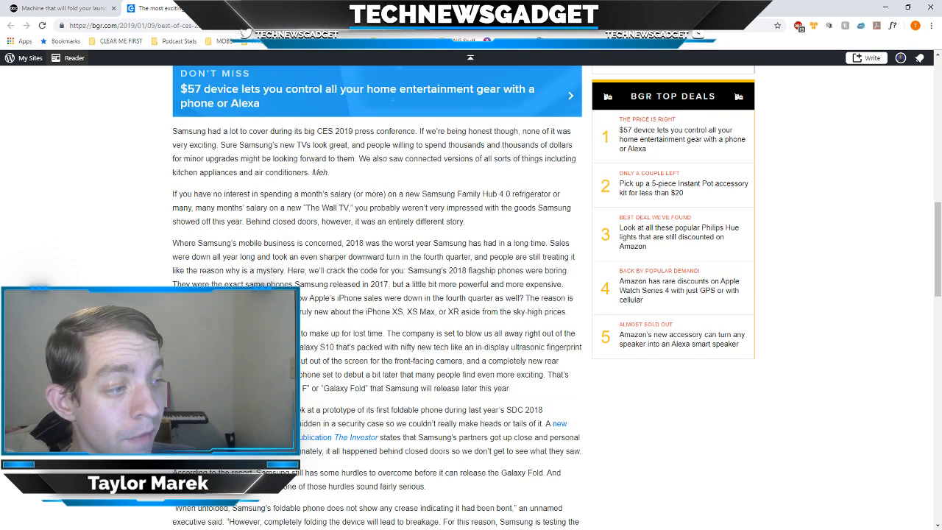
scroll(down, 3)
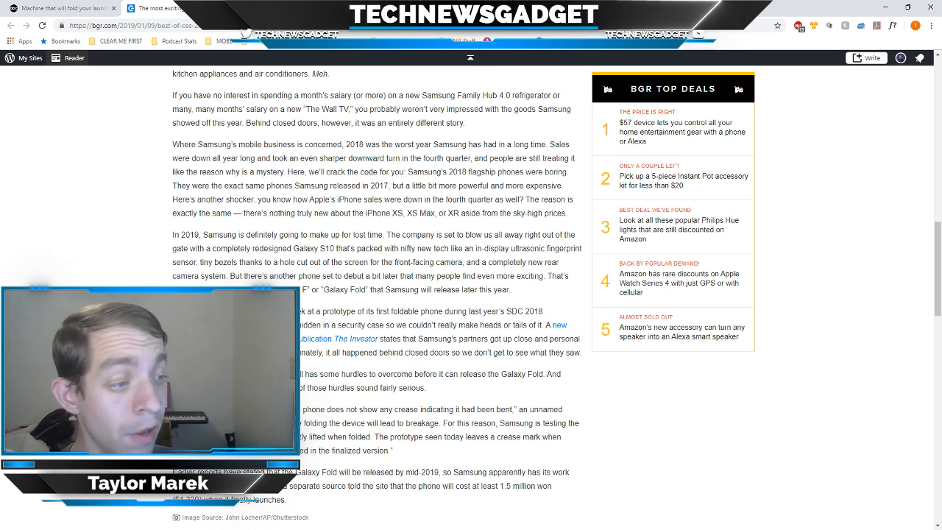
scroll(down, 3)
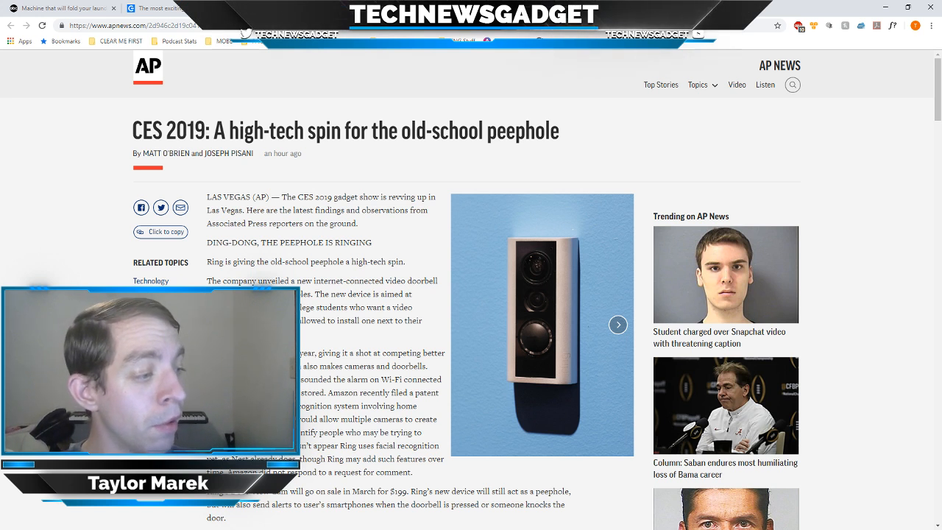
Step: Scroll the AP News peephole article down to the 'Shades that text' Focals smart glasses section
scroll(down, 3)
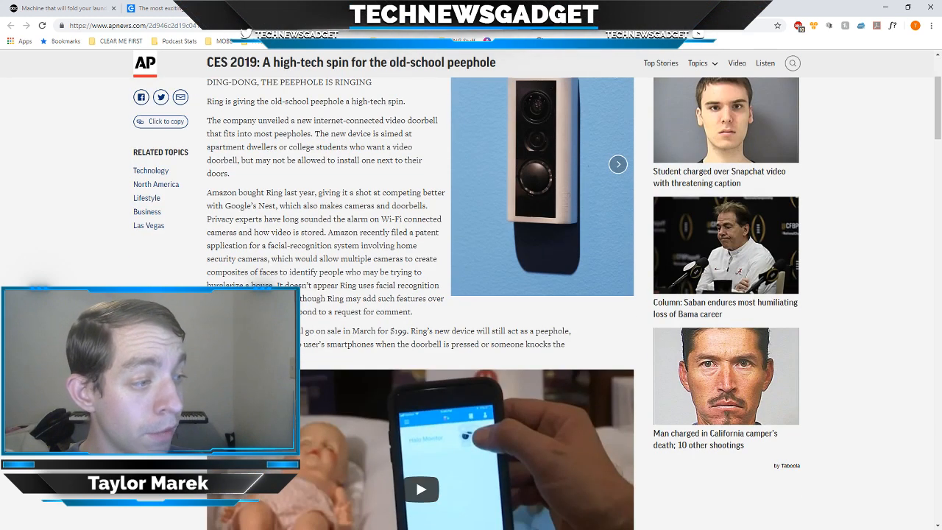
scroll(down, 3)
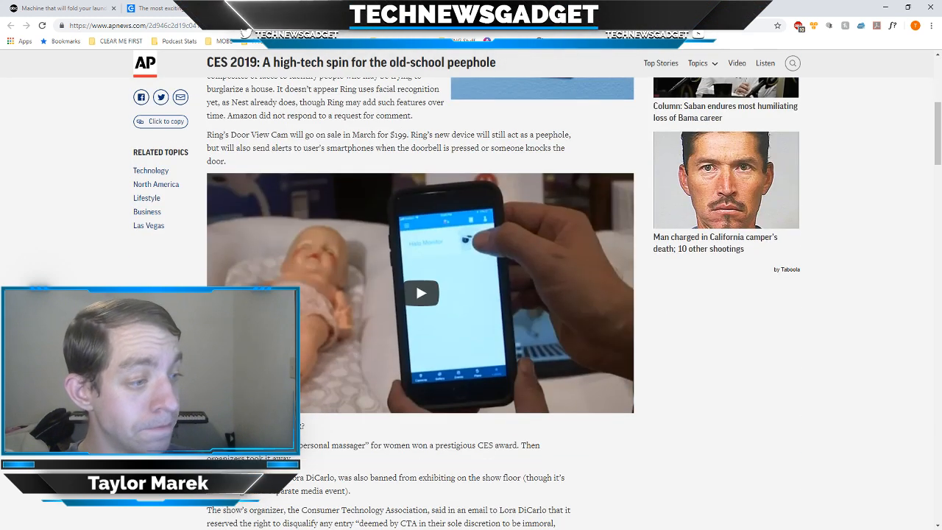
scroll(down, 3)
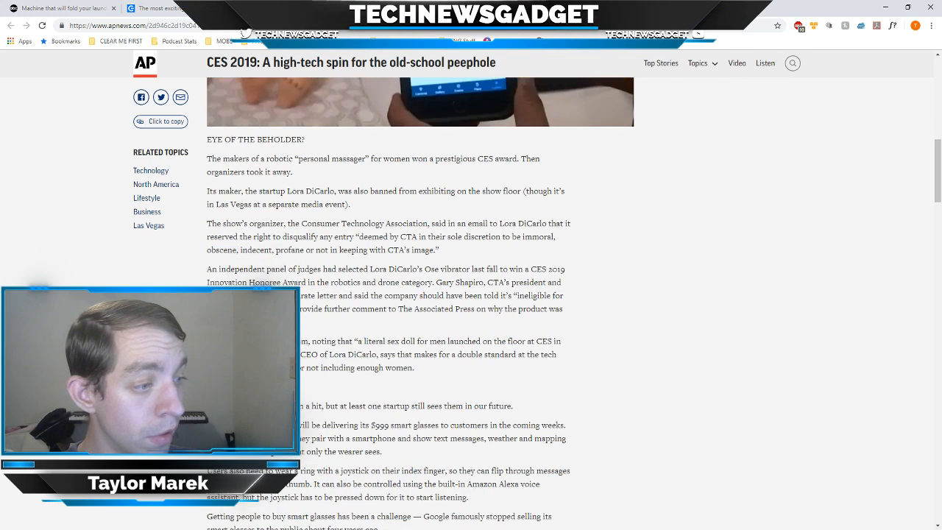
scroll(down, 3)
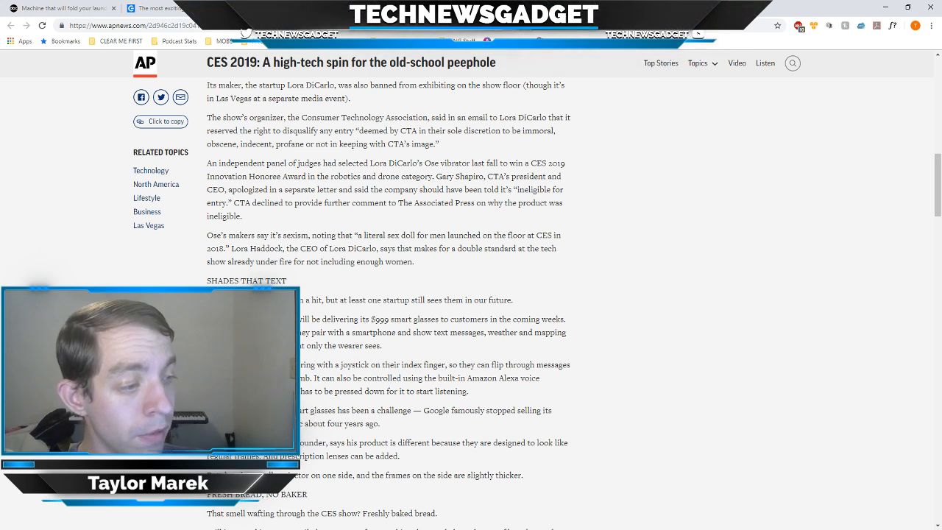
scroll(down, 3)
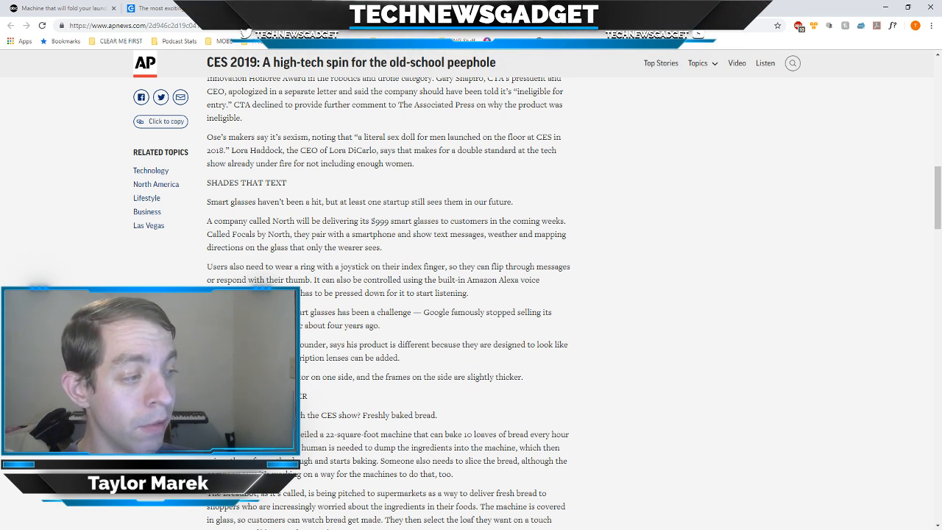
scroll(down, 3)
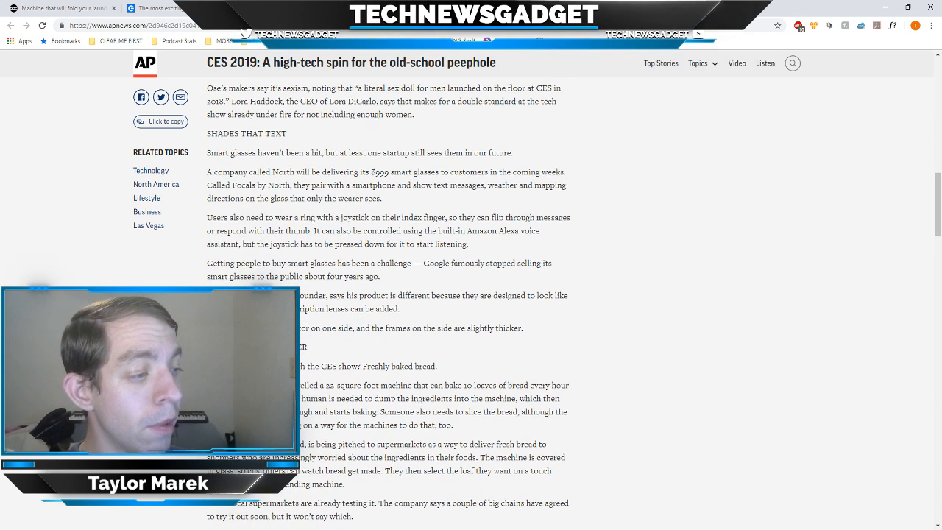
scroll(down, 3)
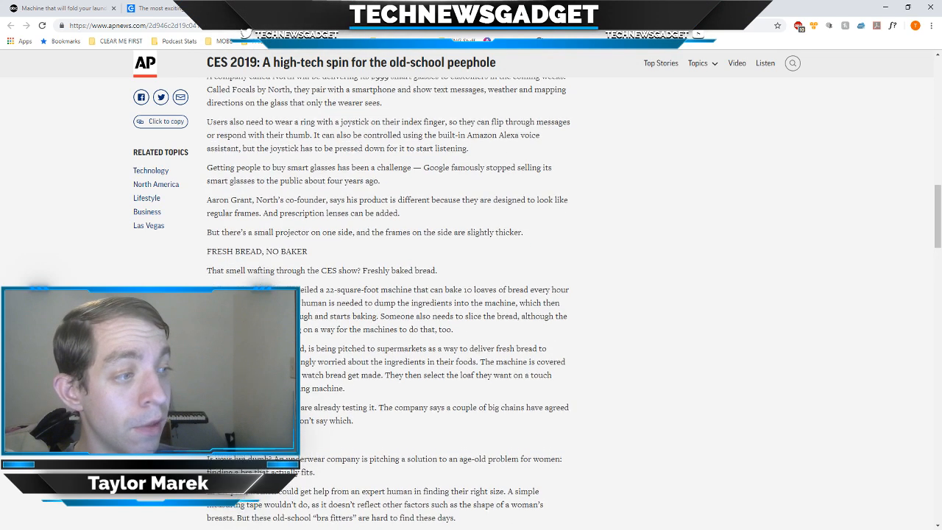
scroll(up, 3)
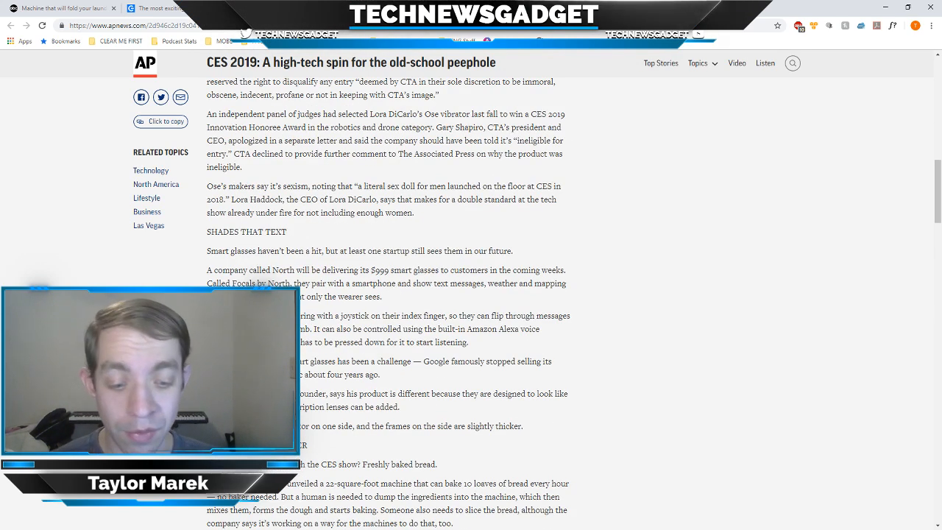